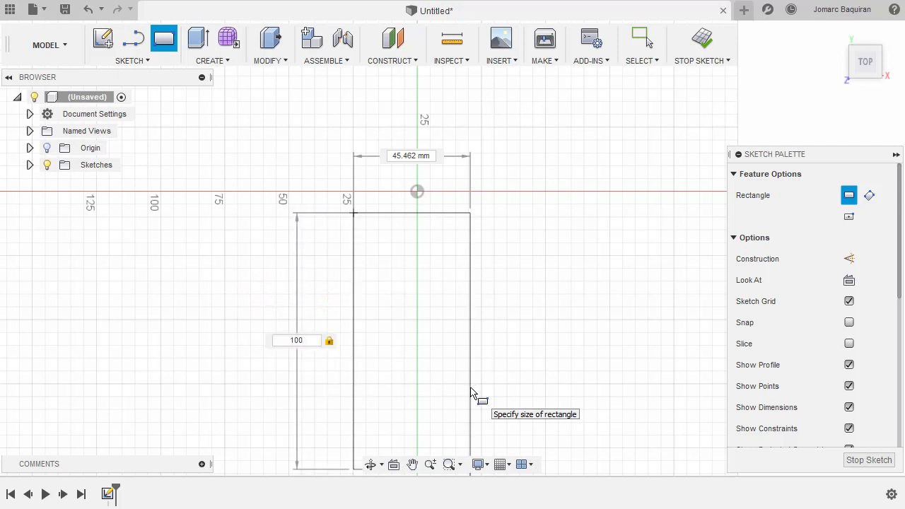
Enter 80 mm as the rectangle's width for the base plate outline.
type("80")
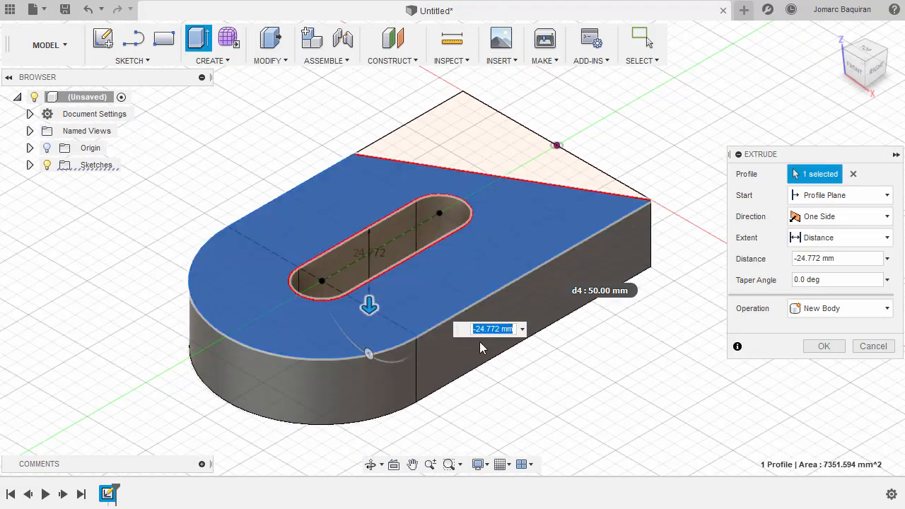
Extrude the slotted plate profile -15 mm as a new body.
type("-15")
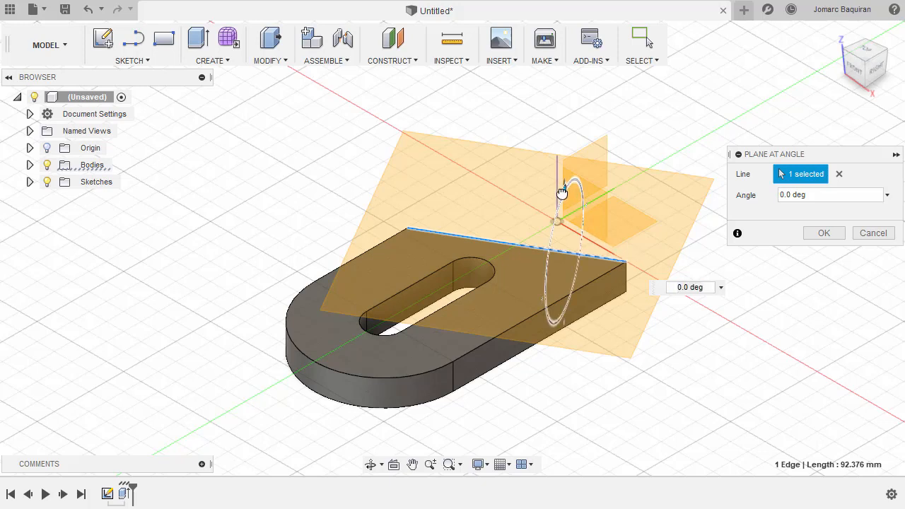
Tilt the construction plane hinged on the plate's back edge to its angle.
left_click(863, 64)
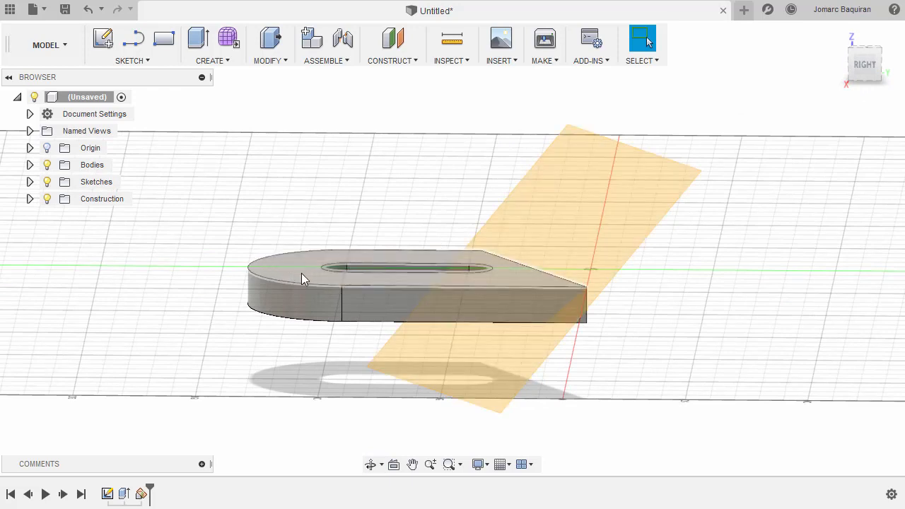
left_click(452, 38)
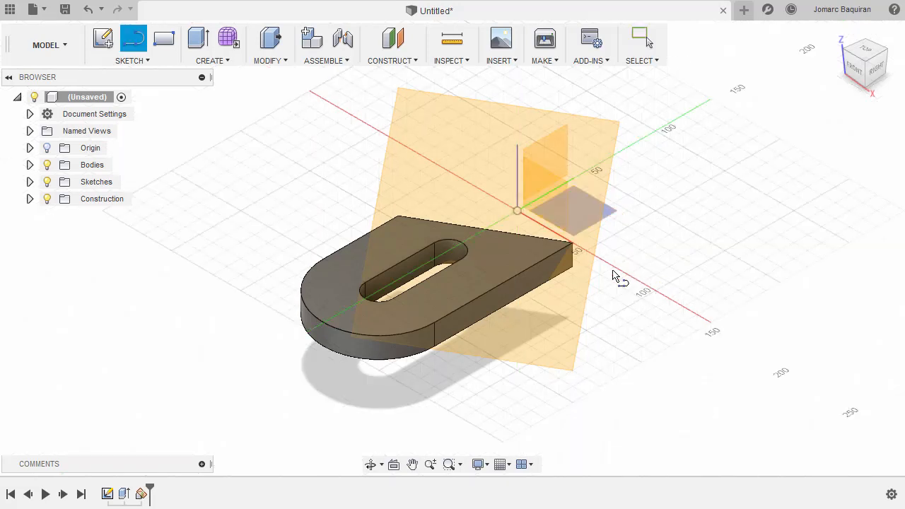
Sketch the 30 mm diamond square centred on the angled plate face and finish it.
left_click(573, 212)
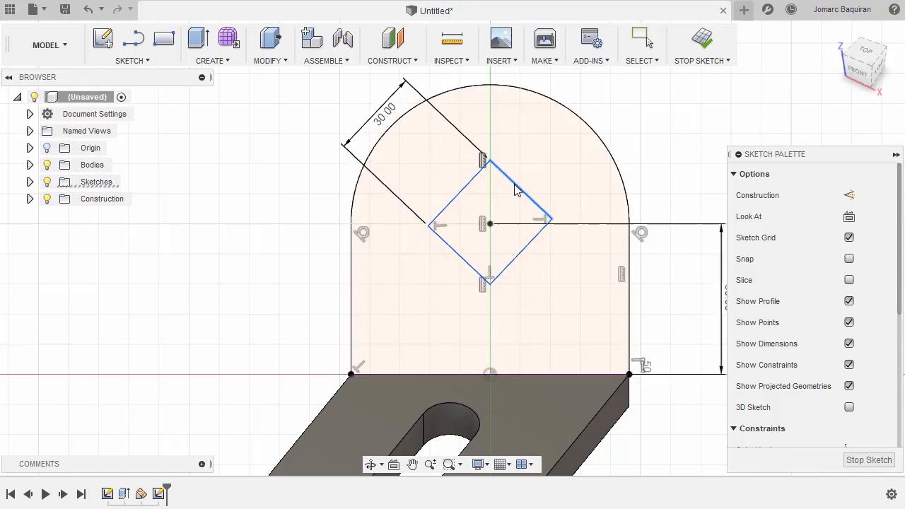
left_click(643, 39)
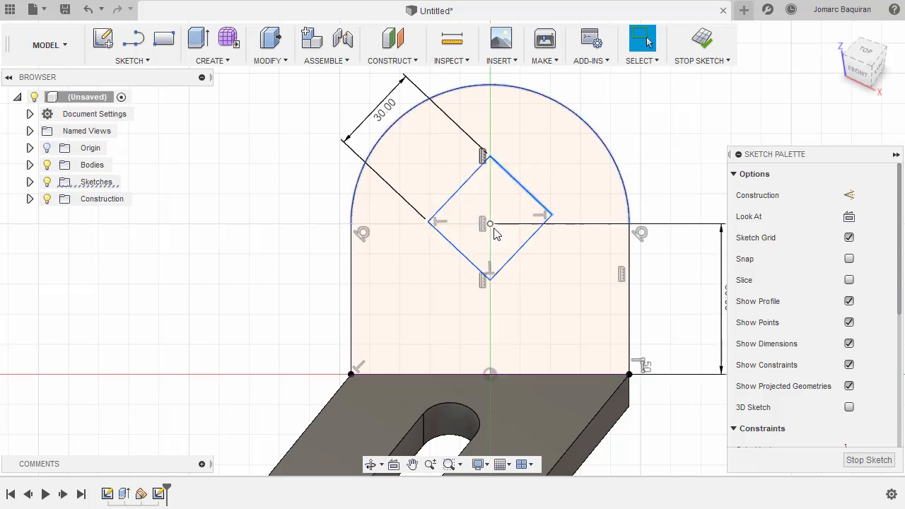
right_click(489, 223)
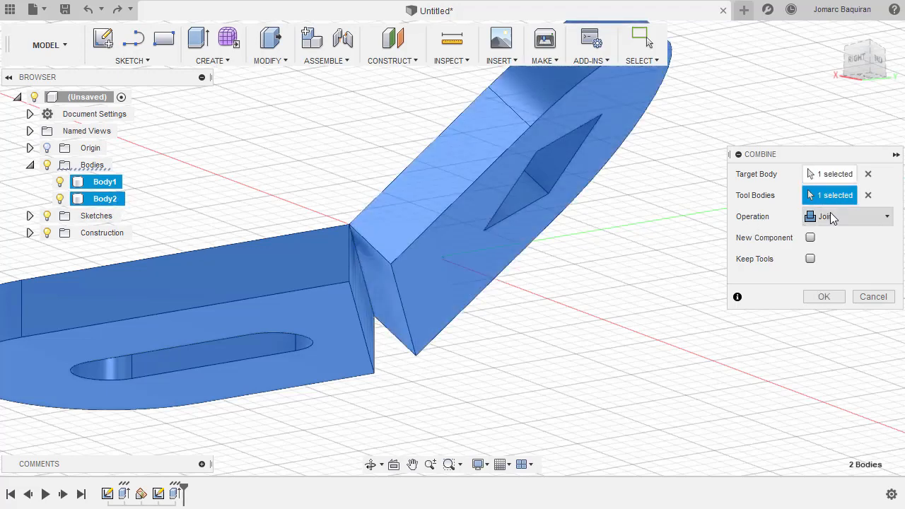
Confirm the Combine Join of Body1 and Body2 into one solid.
left_click(824, 297)
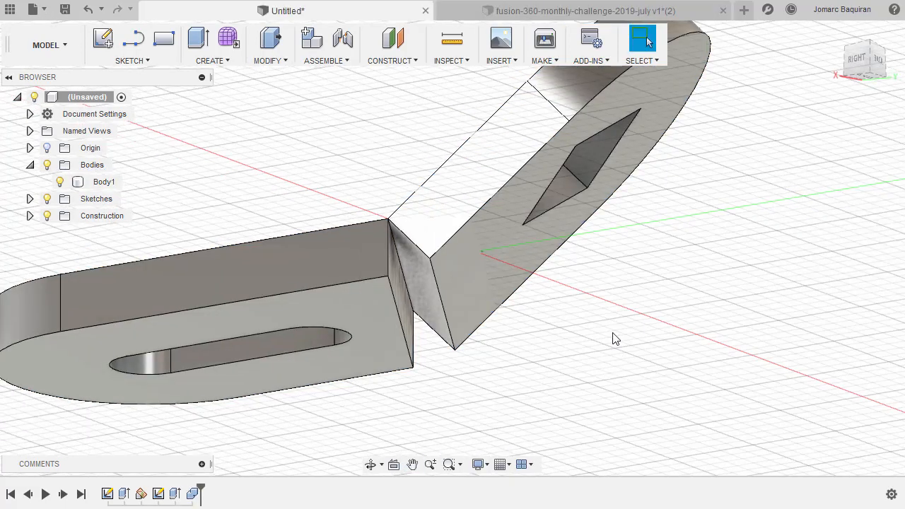